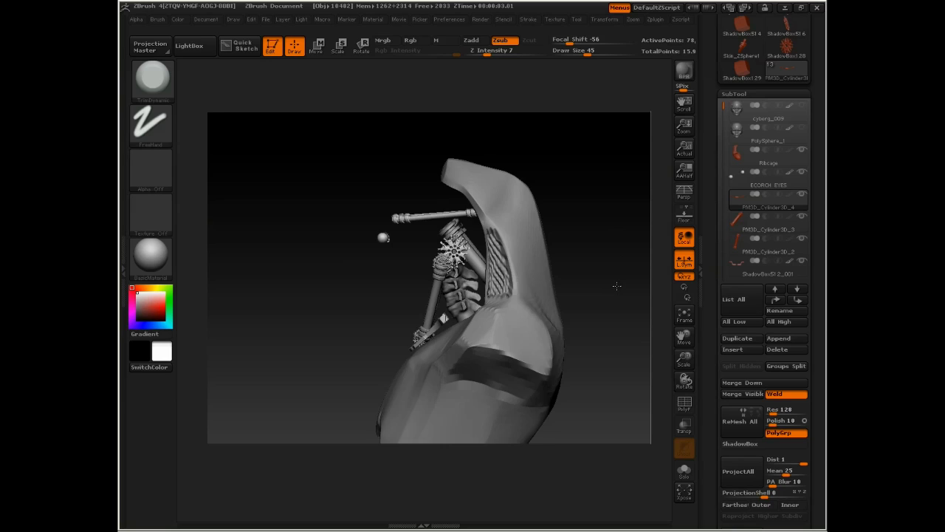
# Step: Make the cyborg head the active subtool so it shows on its own
pyautogui.click(768, 118)
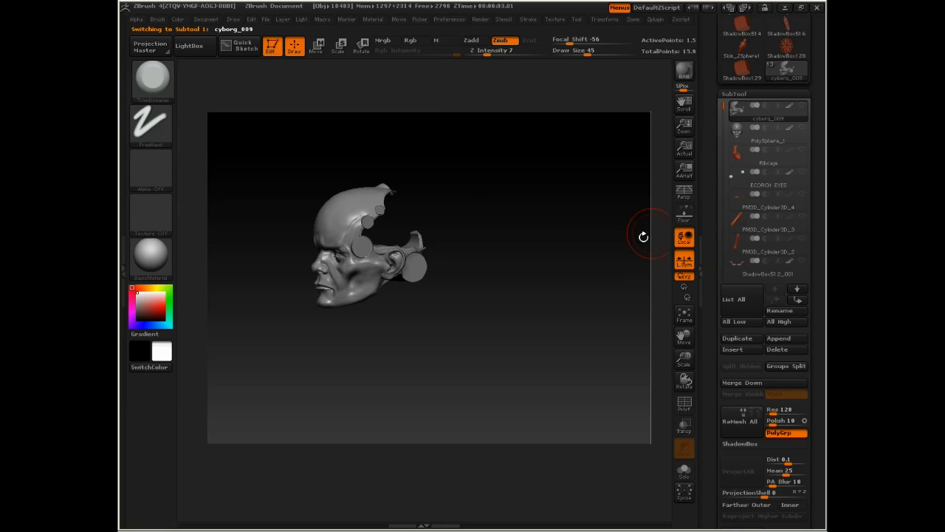
pyautogui.moveTo(768, 155)
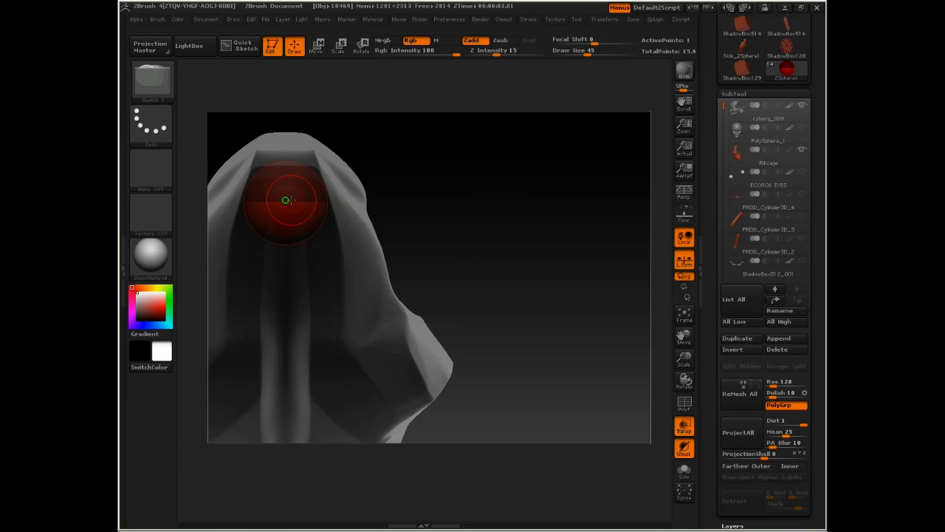
# Step: Place a starting ZSketch sphere on the side of the head and draw a sphere chain toward the neck
pyautogui.click(288, 201)
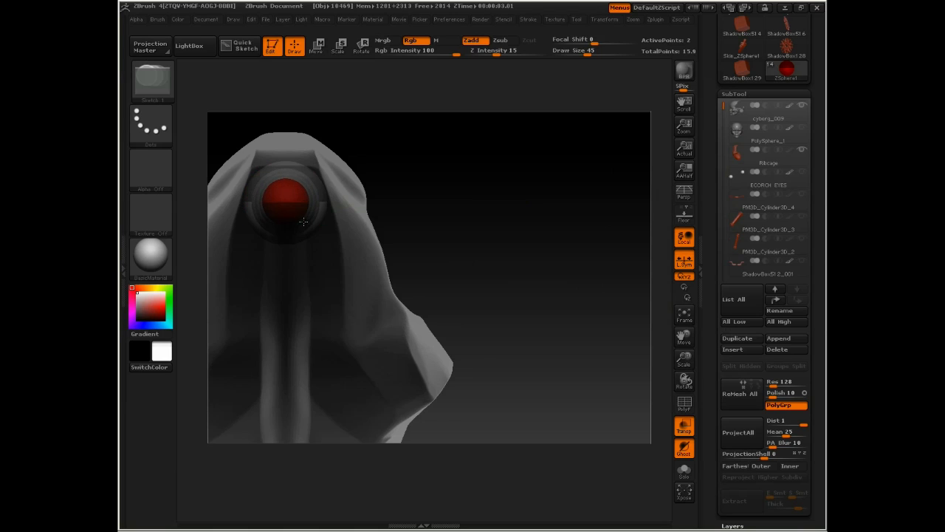
pyautogui.moveTo(302, 221); pyautogui.dragTo(417, 204)
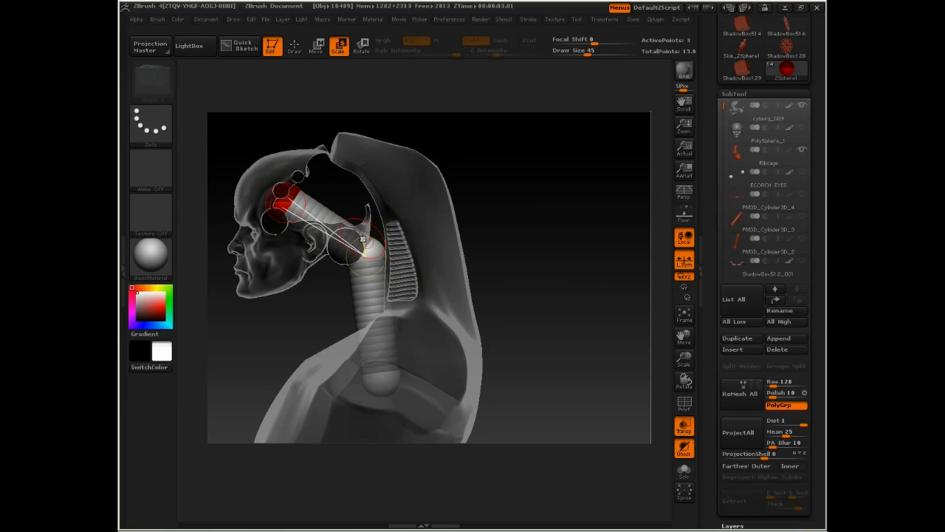
pyautogui.click(271, 46)
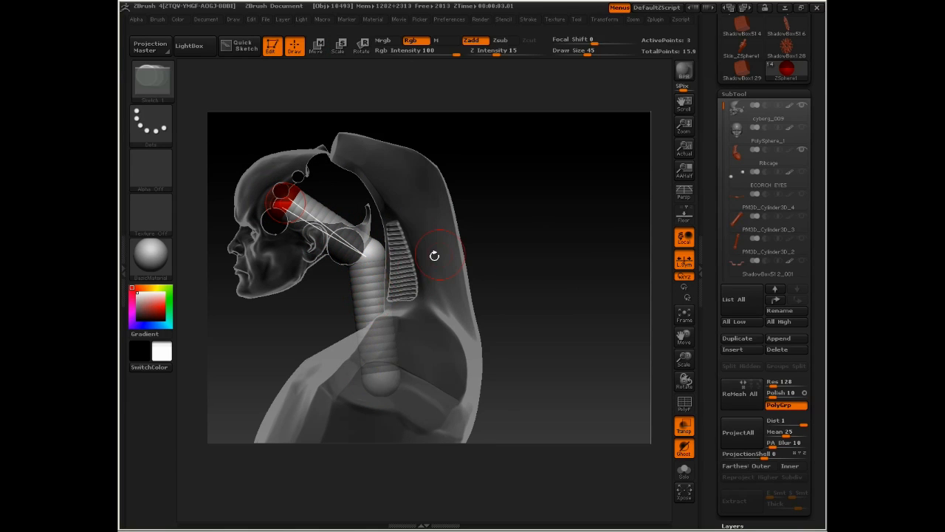
pyautogui.moveTo(511, 228)
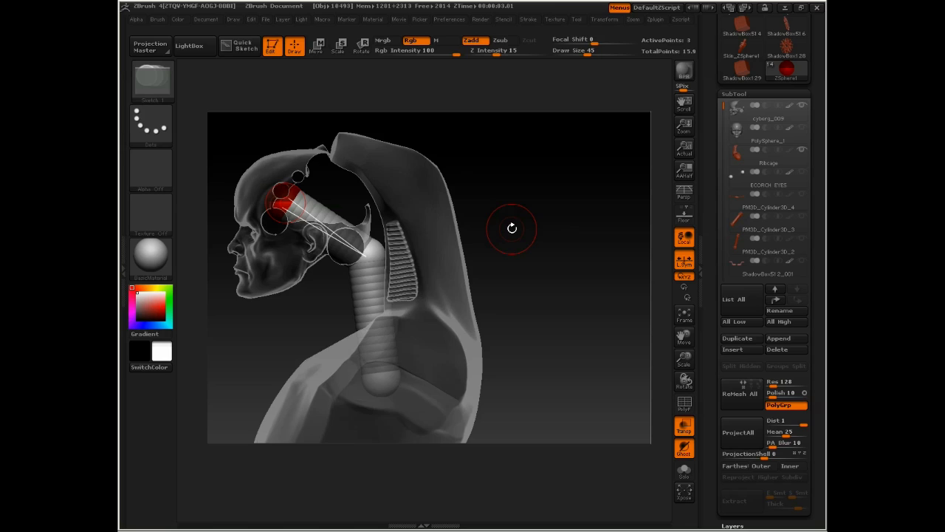
pyautogui.moveTo(511, 229); pyautogui.dragTo(598, 206)
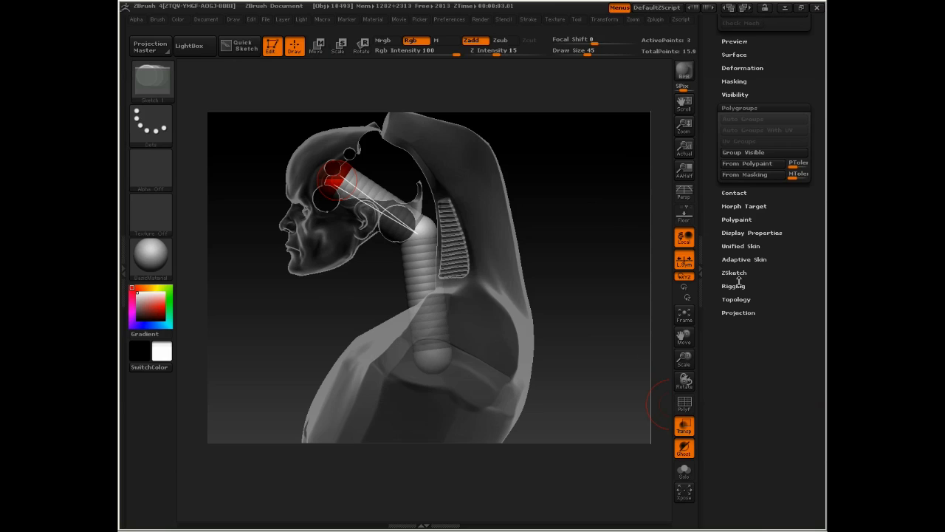
# Step: Sketch a tube arcing over the top of the head back toward the neck pieces, checking it from above
pyautogui.click(734, 272)
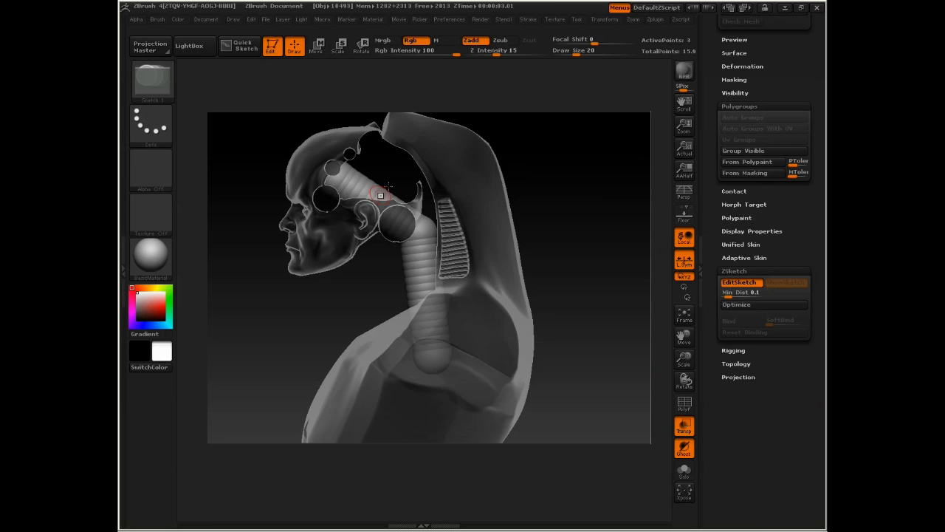
pyautogui.moveTo(381, 189); pyautogui.dragTo(363, 148)
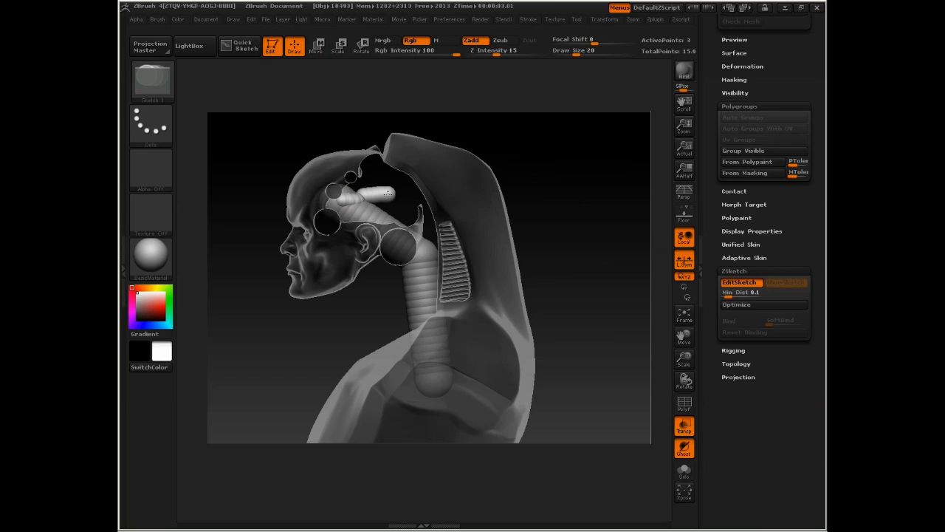
pyautogui.moveTo(384, 192); pyautogui.dragTo(480, 303)
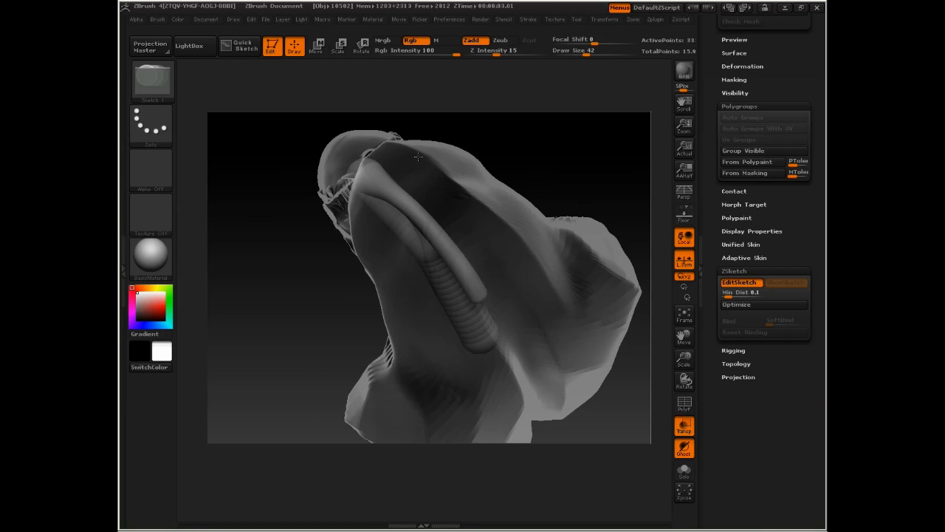
pyautogui.moveTo(418, 156); pyautogui.dragTo(369, 220)
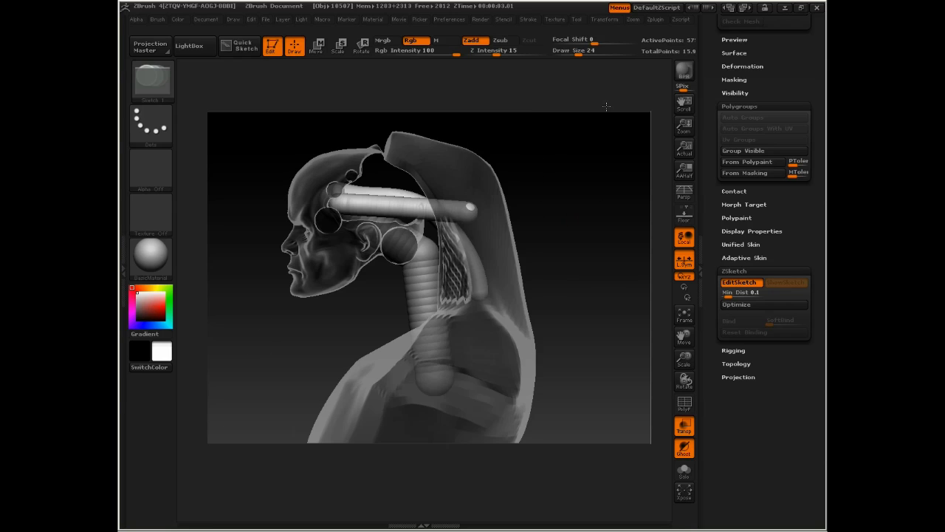
pyautogui.click(316, 45)
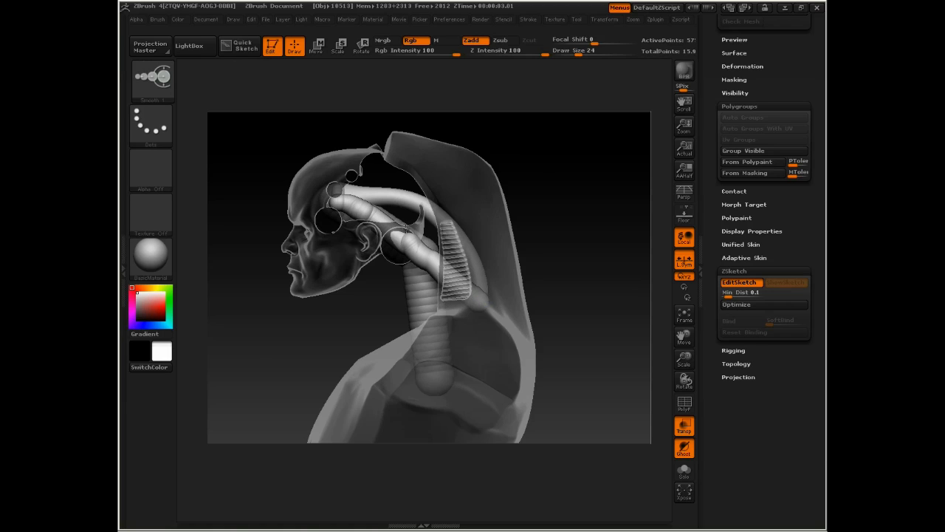
# Step: Draw a curved tube from a head sphere down into the chassis and another rising above the head
pyautogui.click(410, 245)
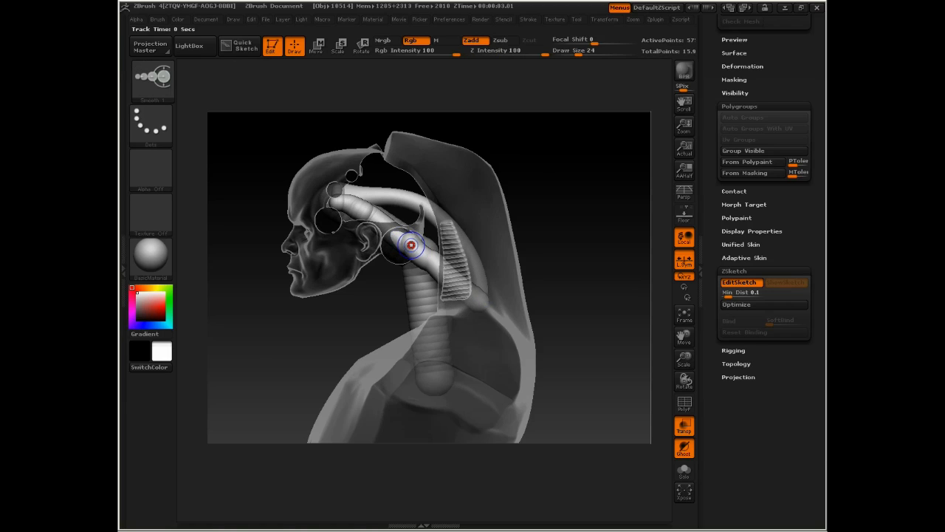
pyautogui.moveTo(411, 245); pyautogui.dragTo(384, 218)
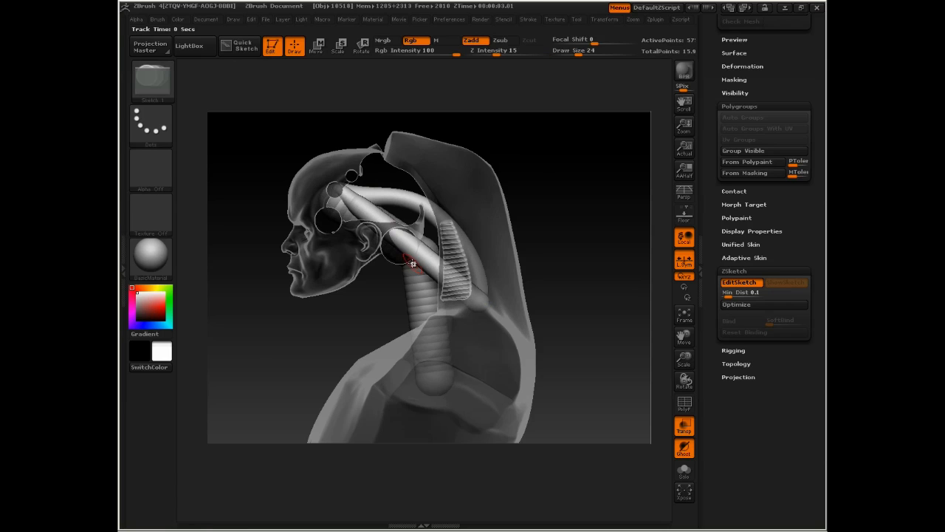
pyautogui.click(316, 45)
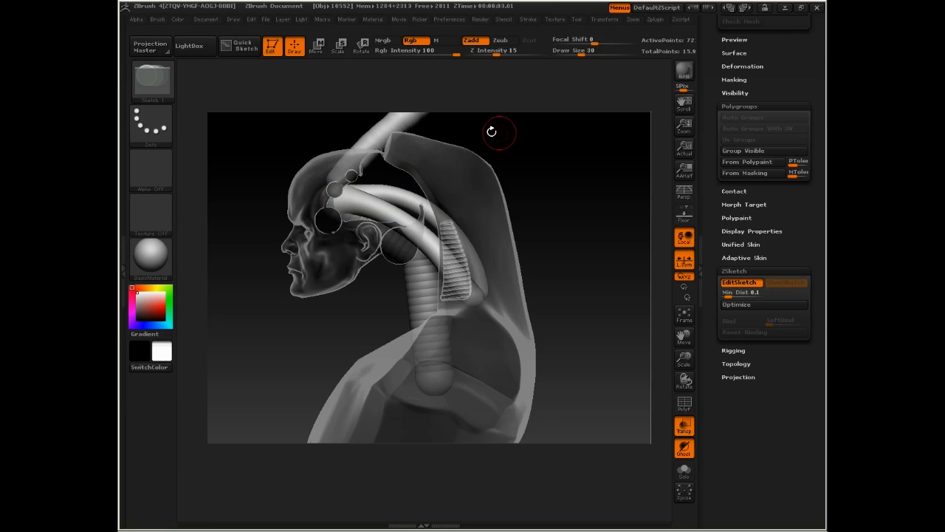
pyautogui.moveTo(490, 132); pyautogui.dragTo(443, 204)
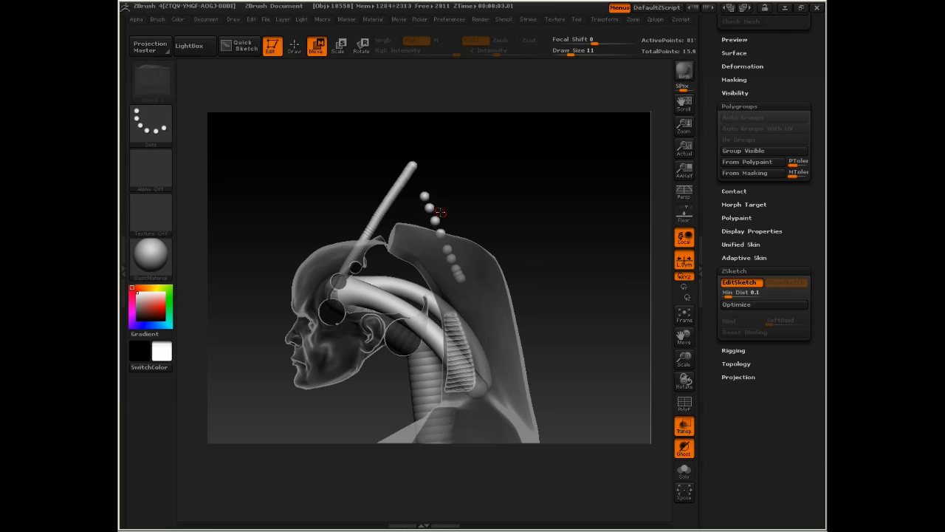
pyautogui.click(294, 45)
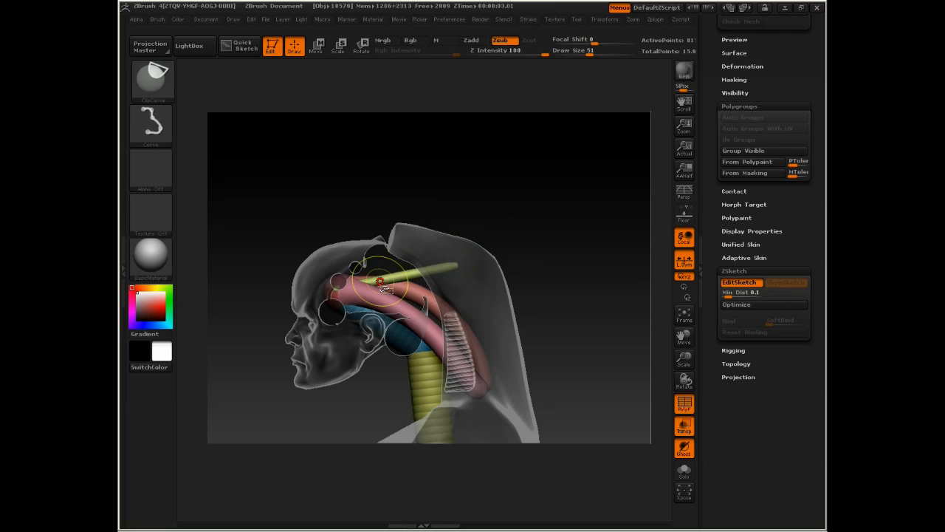
# Step: Sketch another tube looping over the head and turn the bust to its other side
pyautogui.moveTo(384, 288); pyautogui.dragTo(425, 254)
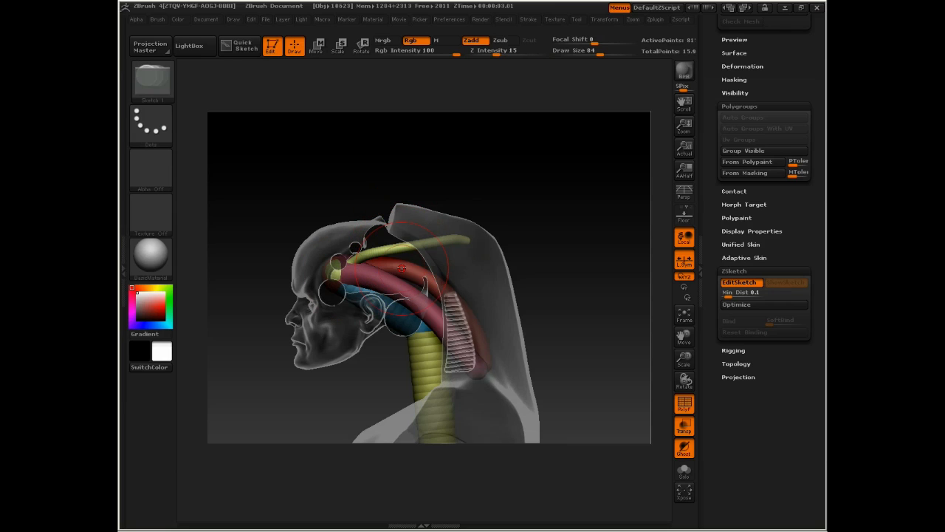
pyautogui.click(316, 46)
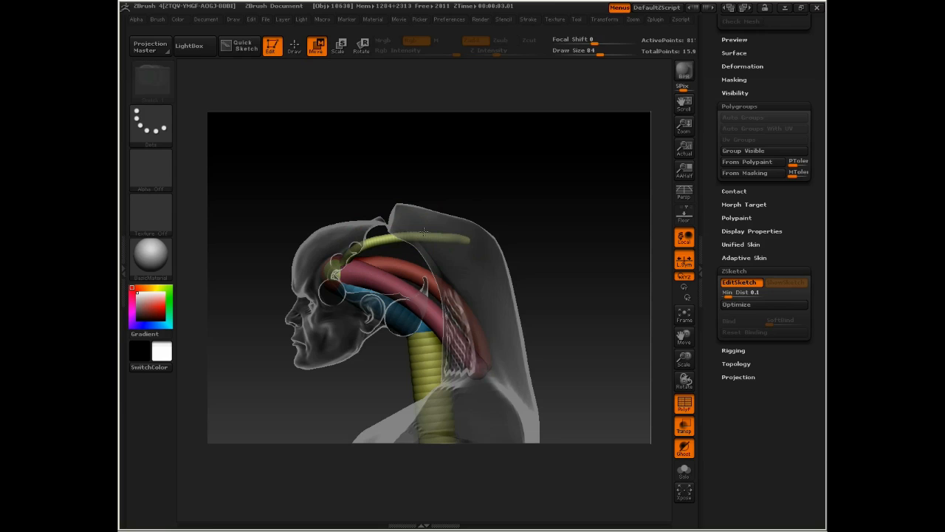
pyautogui.moveTo(426, 234); pyautogui.dragTo(596, 174)
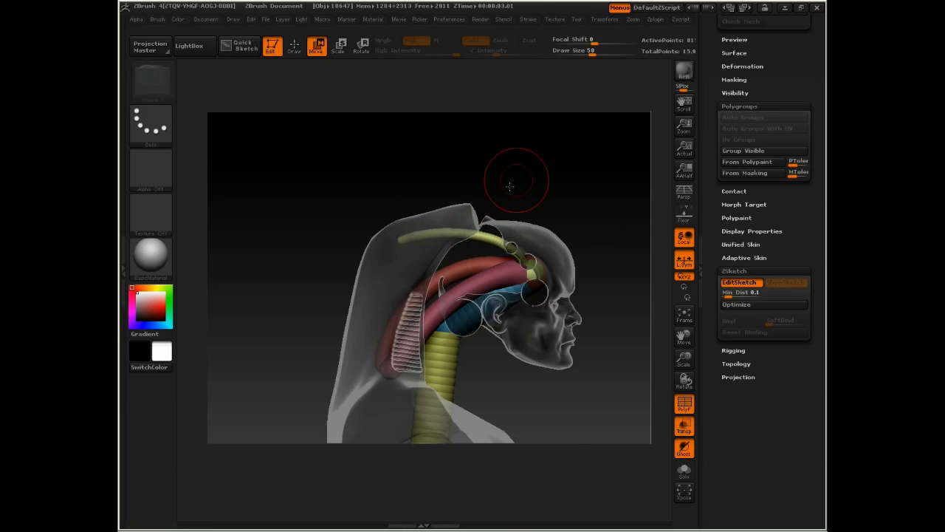
pyautogui.moveTo(509, 184); pyautogui.dragTo(559, 140)
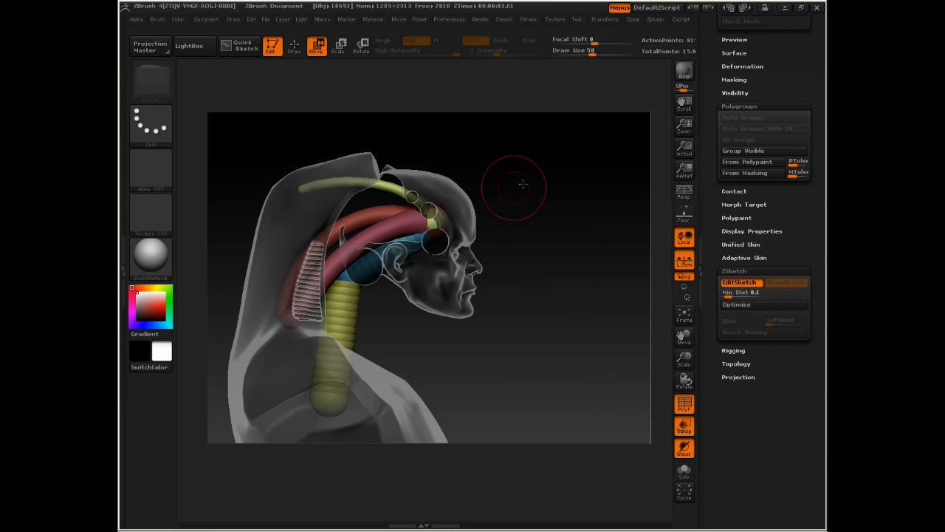
# Step: Sketch a tube segment running along the lower neck into the chassis
pyautogui.click(294, 46)
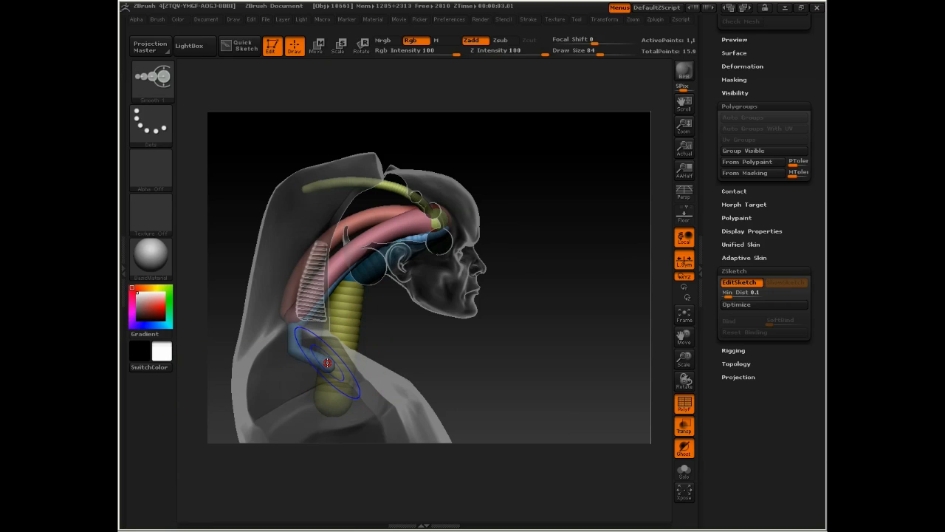
pyautogui.moveTo(328, 364); pyautogui.dragTo(364, 321)
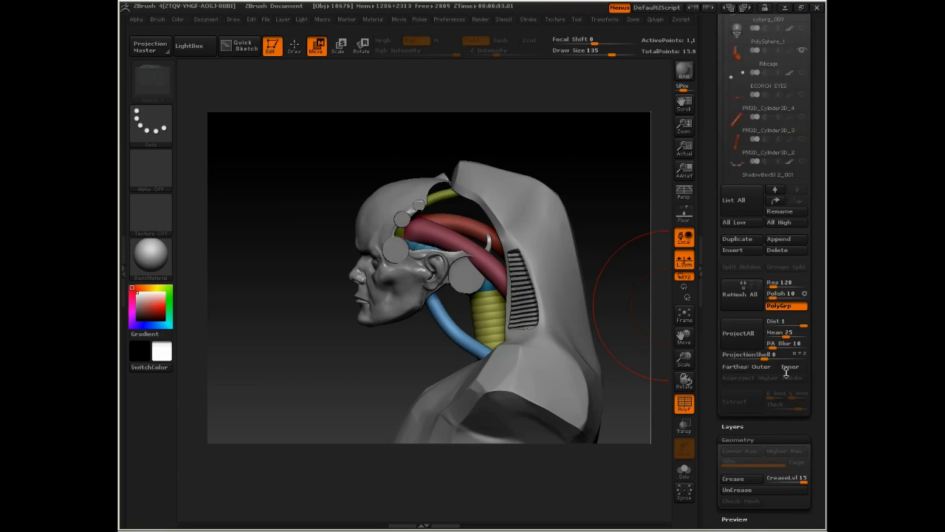
# Step: Turn on Transparency so the red, blue and green tubes inside the bust are visible
pyautogui.scroll(3)
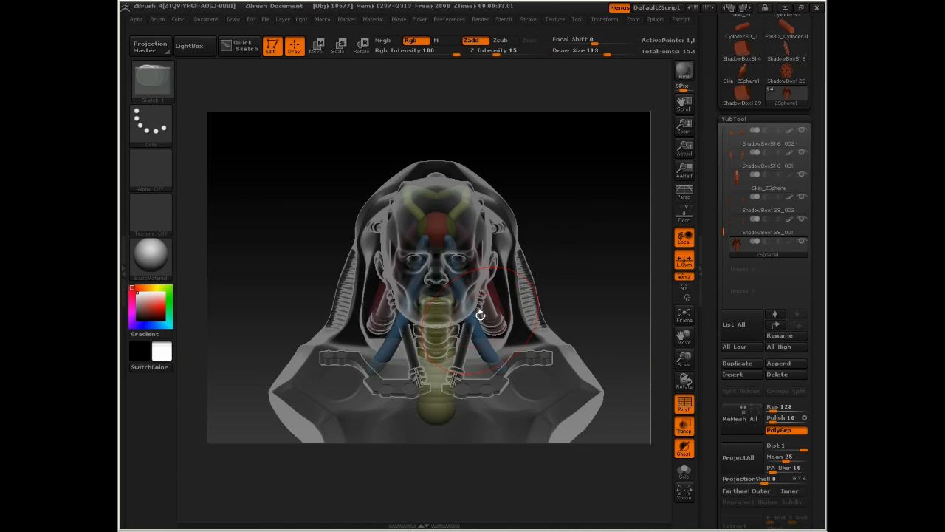
pyautogui.click(316, 46)
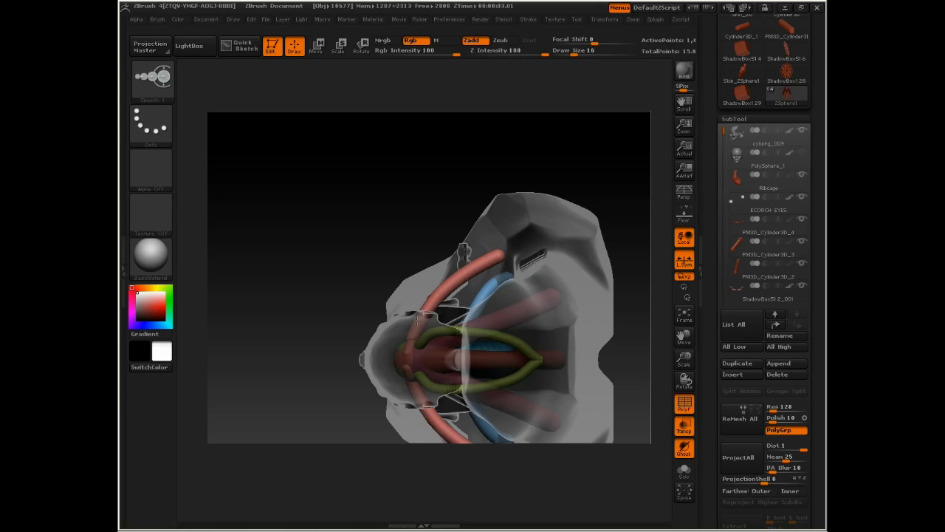
# Step: Choose Smooth 3 from the brush library as the sketch smoothing brush
pyautogui.click(151, 81)
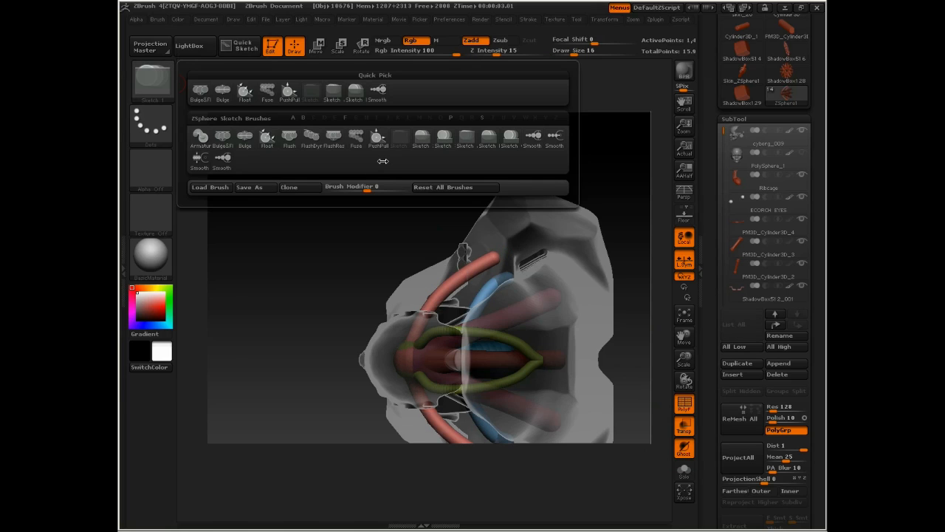
pyautogui.click(531, 140)
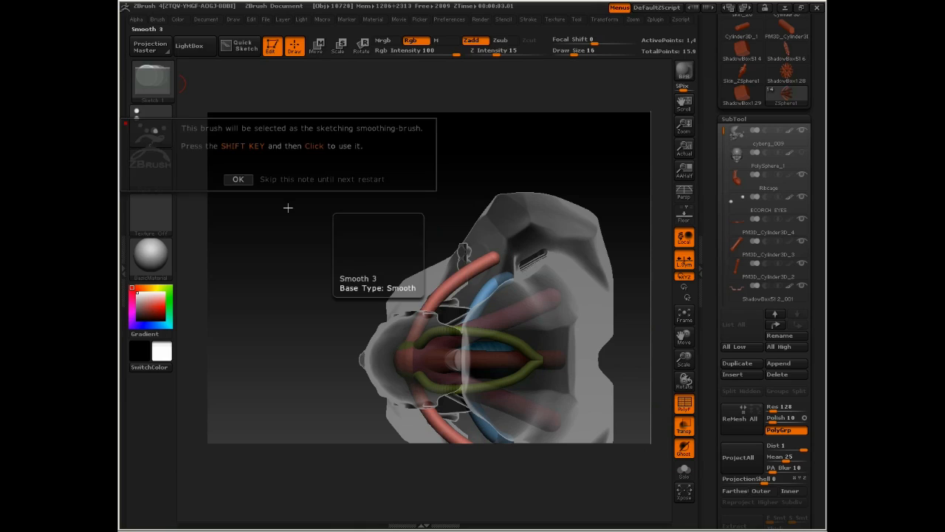
pyautogui.click(238, 179)
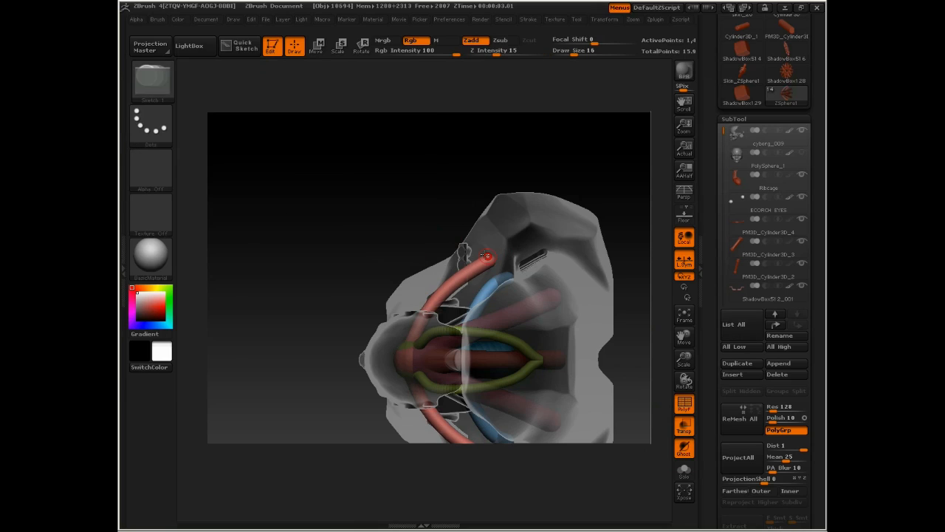
# Step: Smooth the red sketched tubes fanning over the back of the head
pyautogui.click(316, 45)
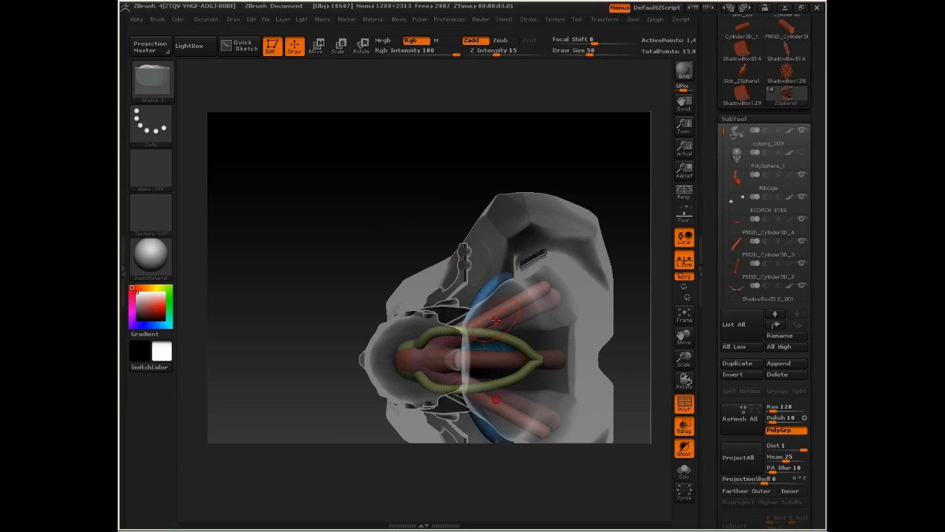
pyautogui.click(316, 46)
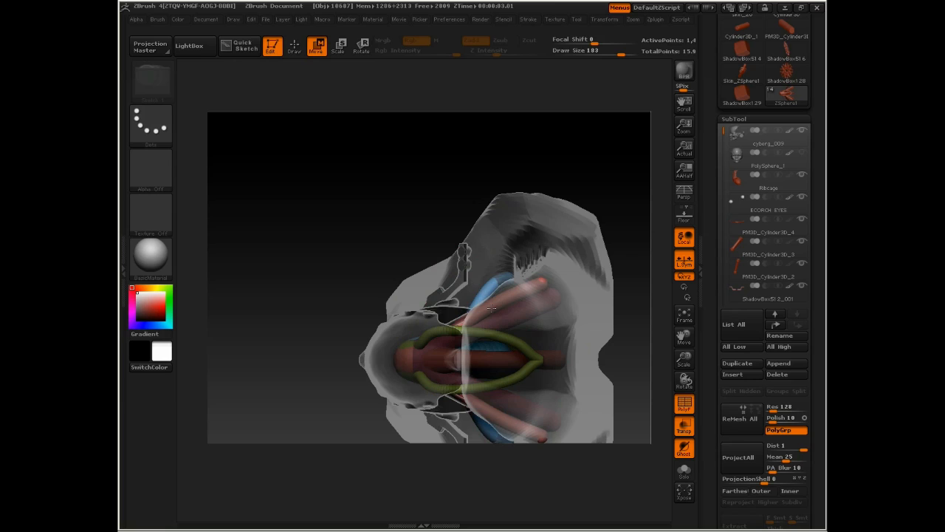
pyautogui.moveTo(491, 308); pyautogui.dragTo(605, 152)
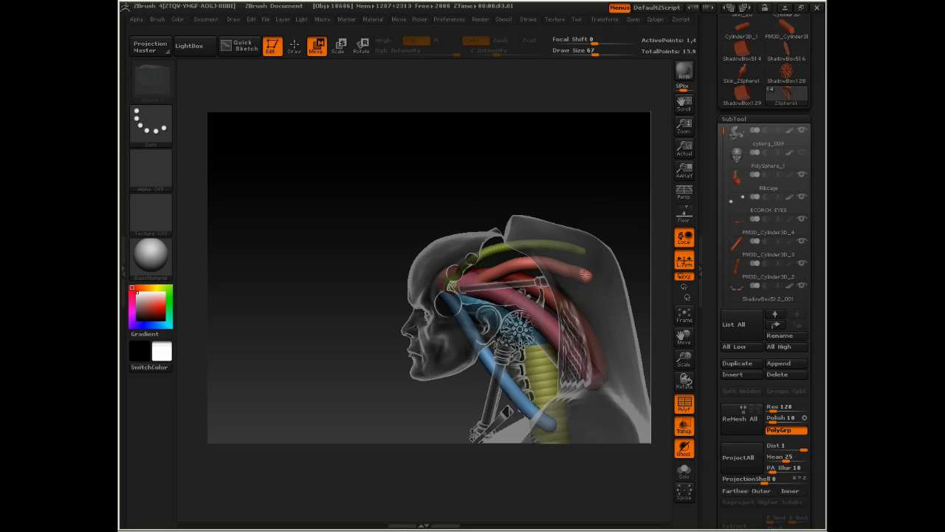
# Step: Turn Transparency off and face the bust forward to review the tubes at the chest plates
pyautogui.click(294, 46)
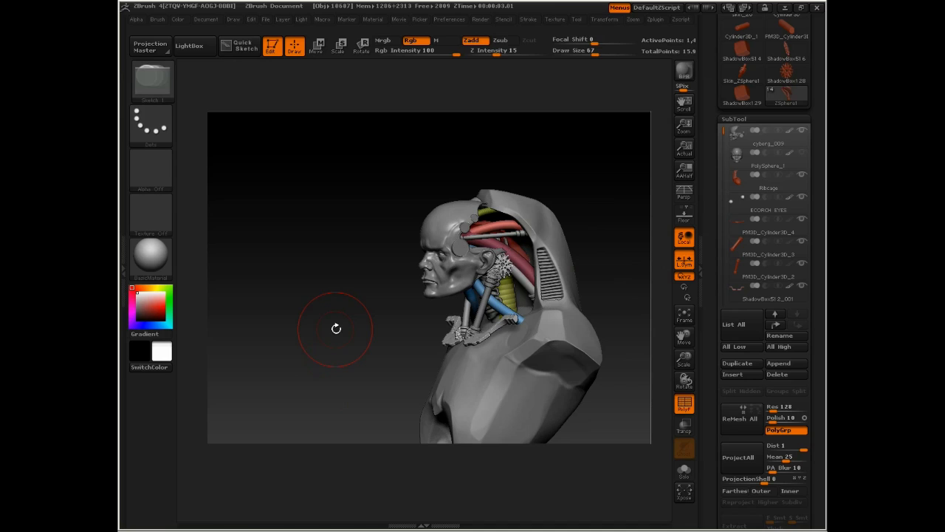
pyautogui.moveTo(337, 328); pyautogui.dragTo(594, 207)
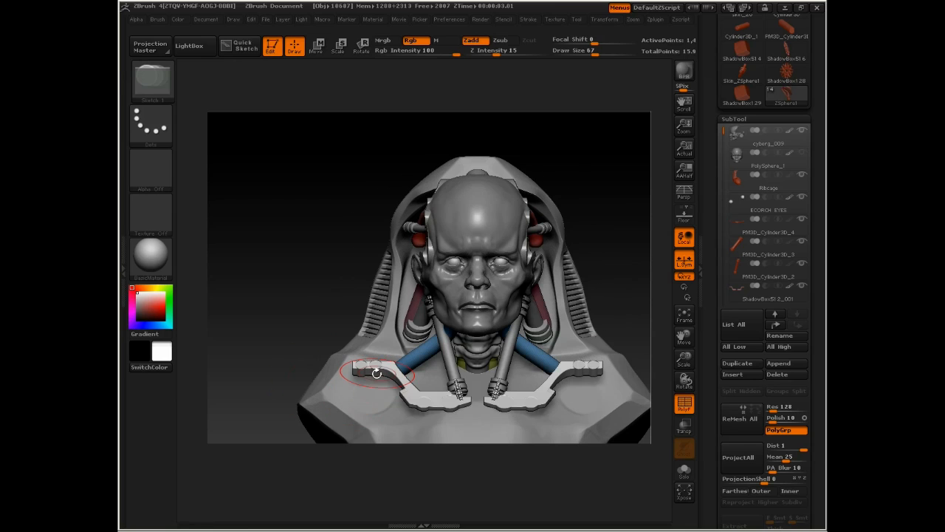
pyautogui.moveTo(361, 260)
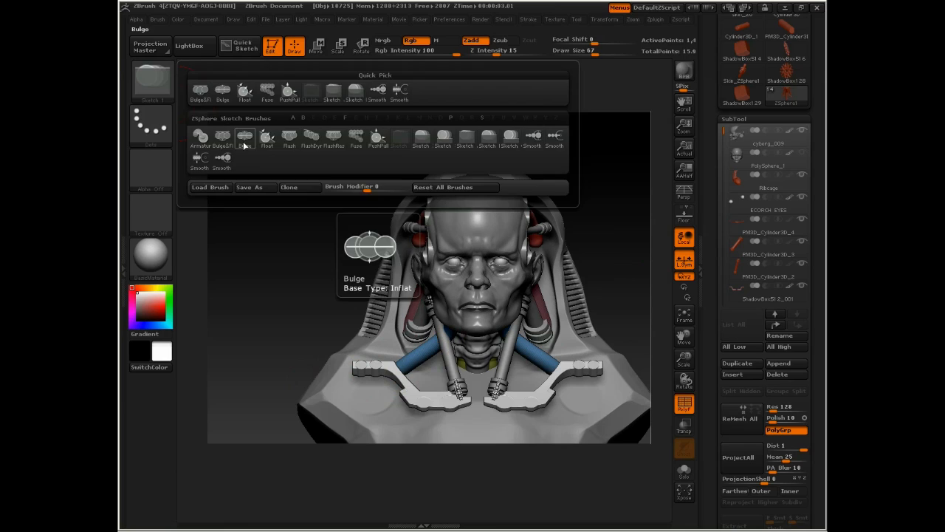
# Step: Select the Bulge ZSketch brush for reshaping the tubes
pyautogui.click(245, 135)
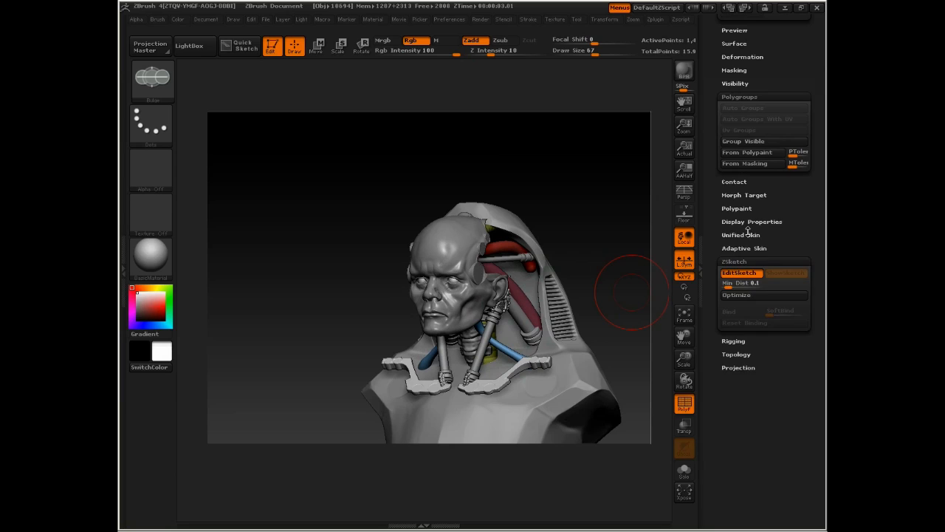
# Step: Expand the Unified Skin subpalette in the Tool palette
pyautogui.click(744, 233)
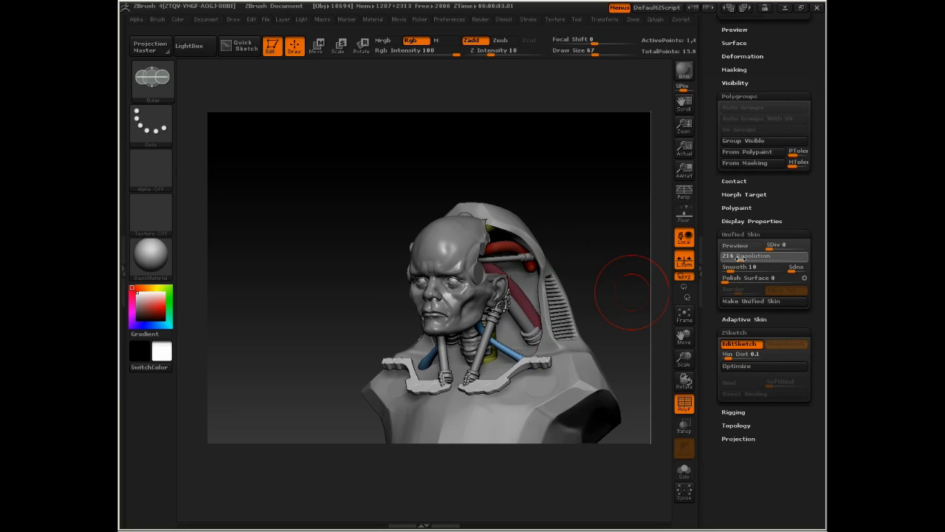